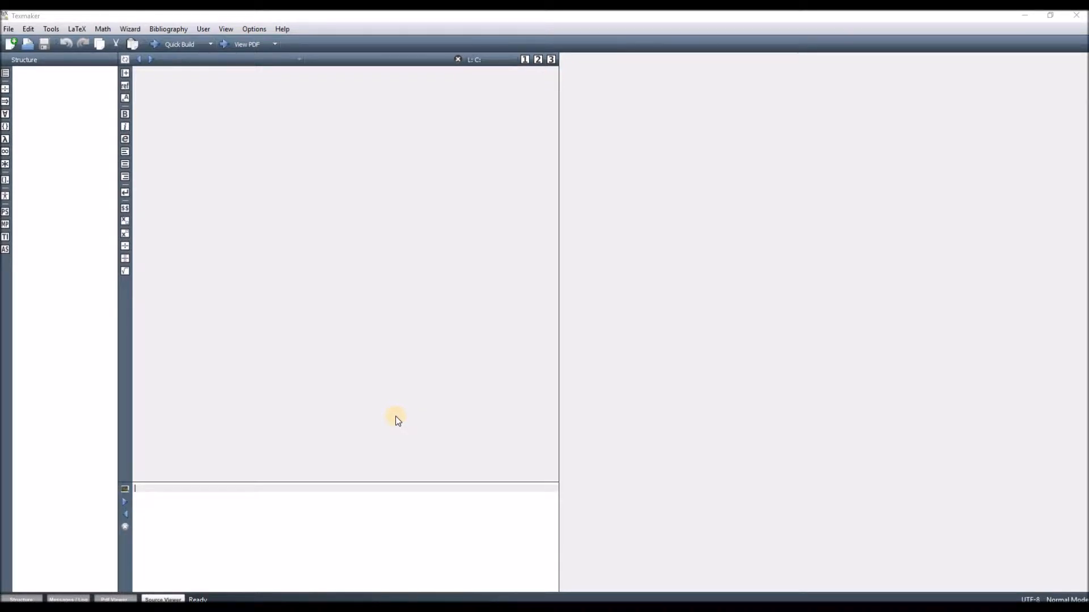
pyautogui.moveTo(142, 143)
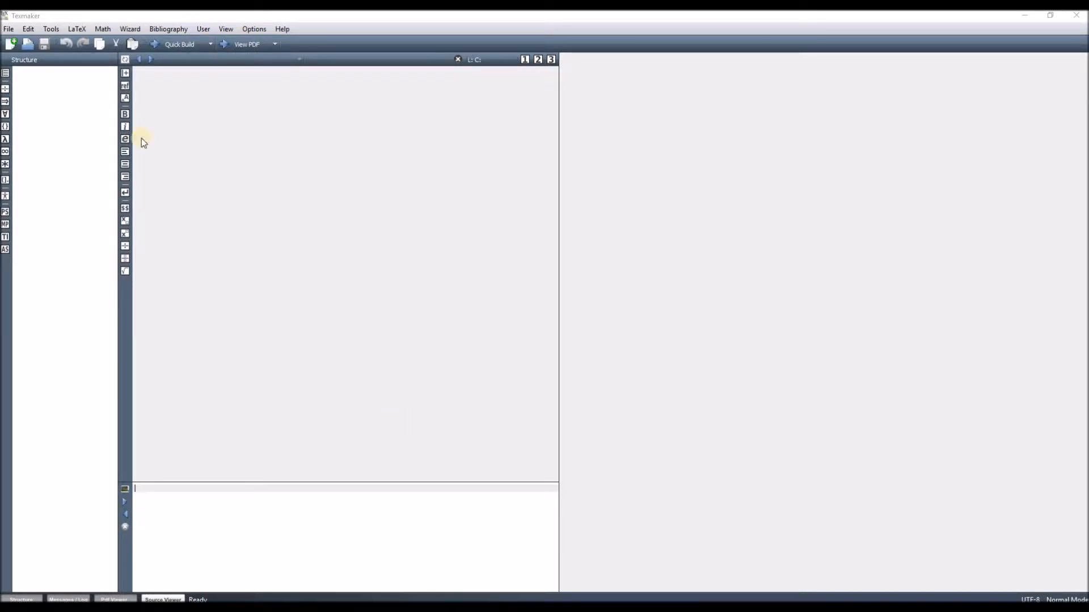
# Step: Create an 11pt article and type 'In this video we will show how to write math. equ.'
pyautogui.click(11, 44)
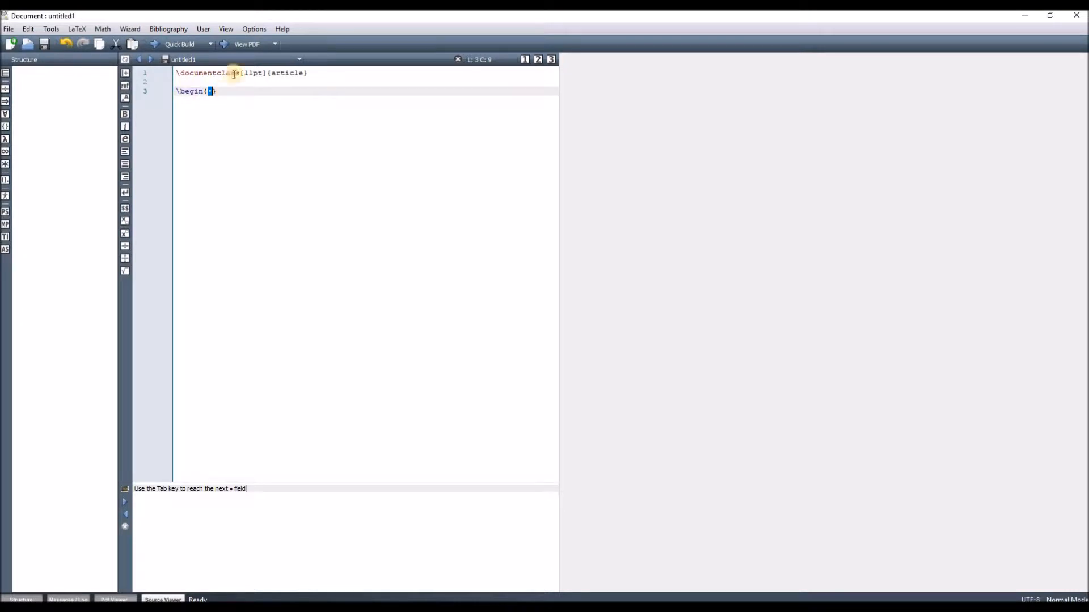
pyautogui.moveTo(291, 66)
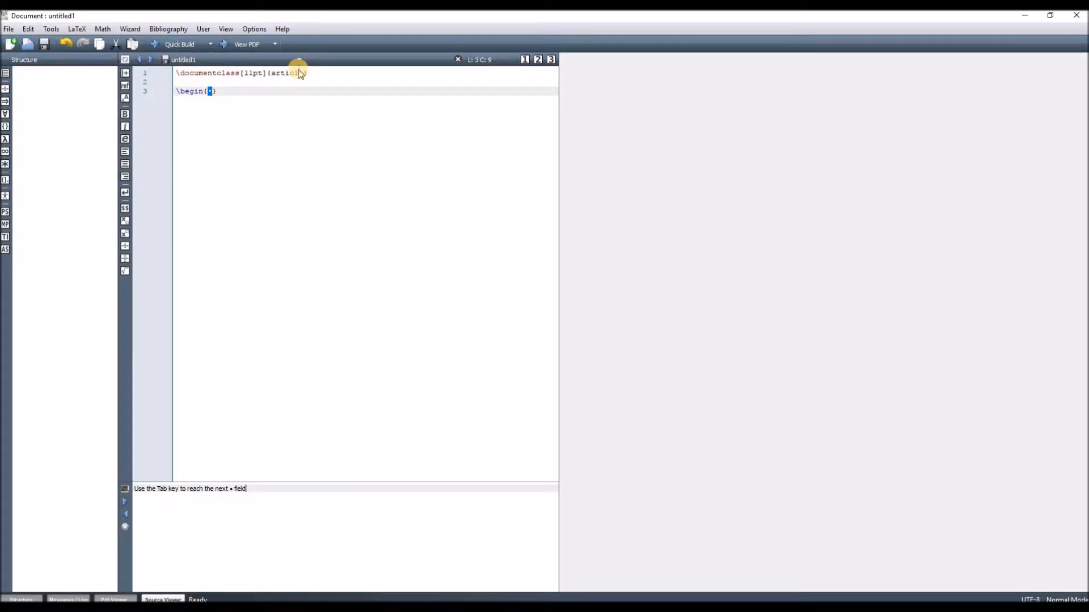
pyautogui.write('document')
pyautogui.write('In this vi')
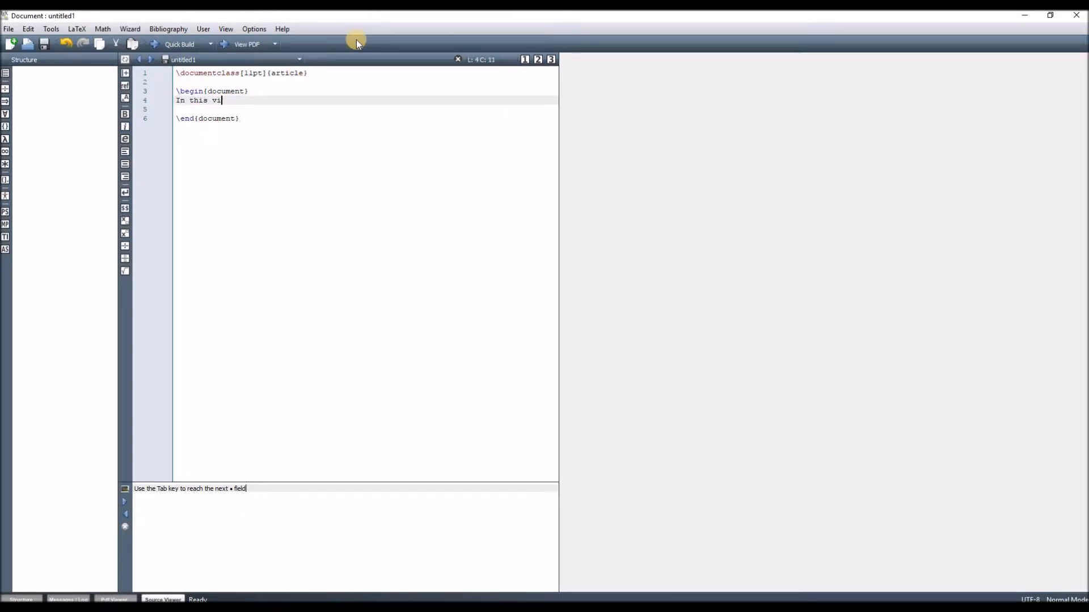
pyautogui.write('deo we will show how to')
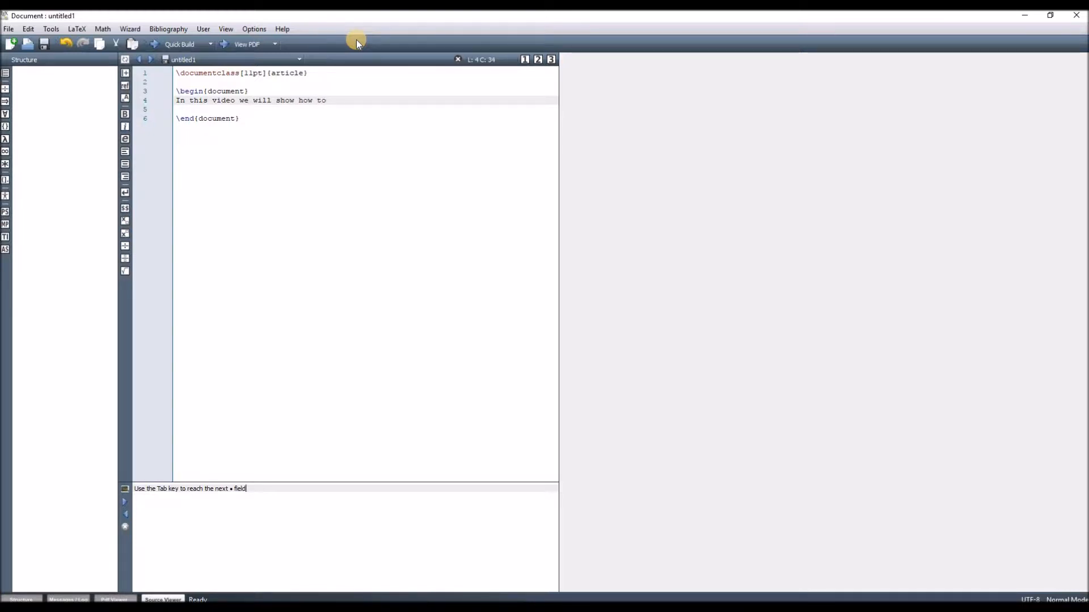
pyautogui.write('write')
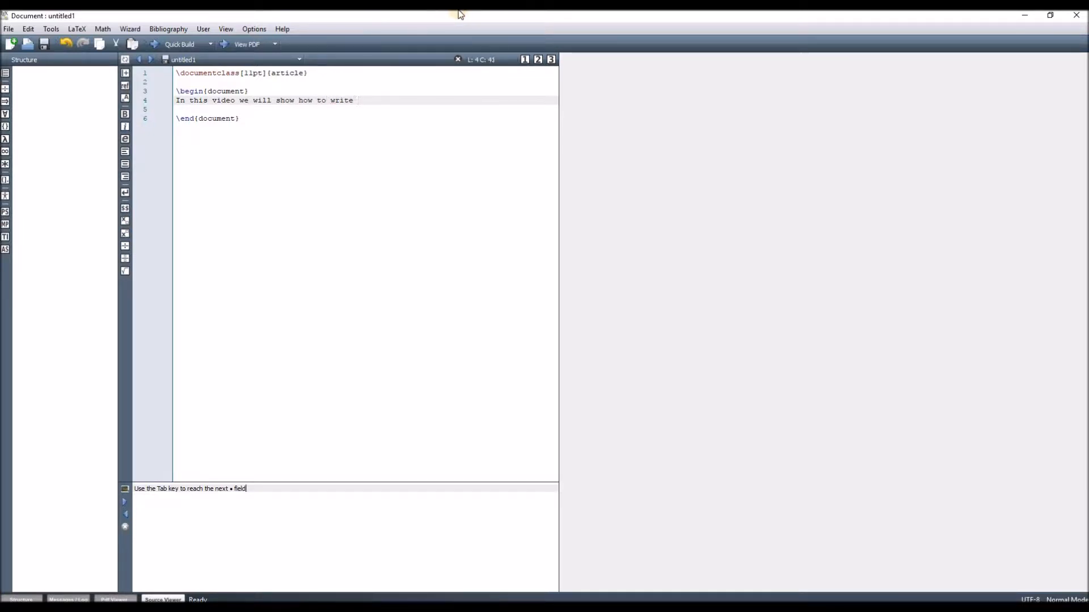
pyautogui.write('mat.')
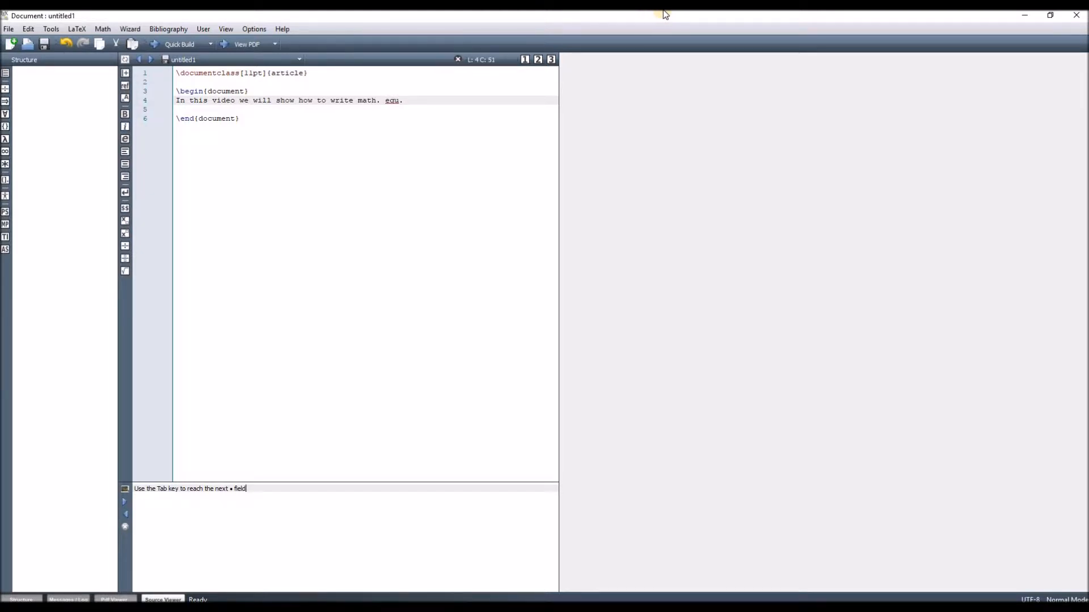
# Step: Save as latex2.tex, compile to the PDF preview, and return to the sentence's end
pyautogui.click(43, 43)
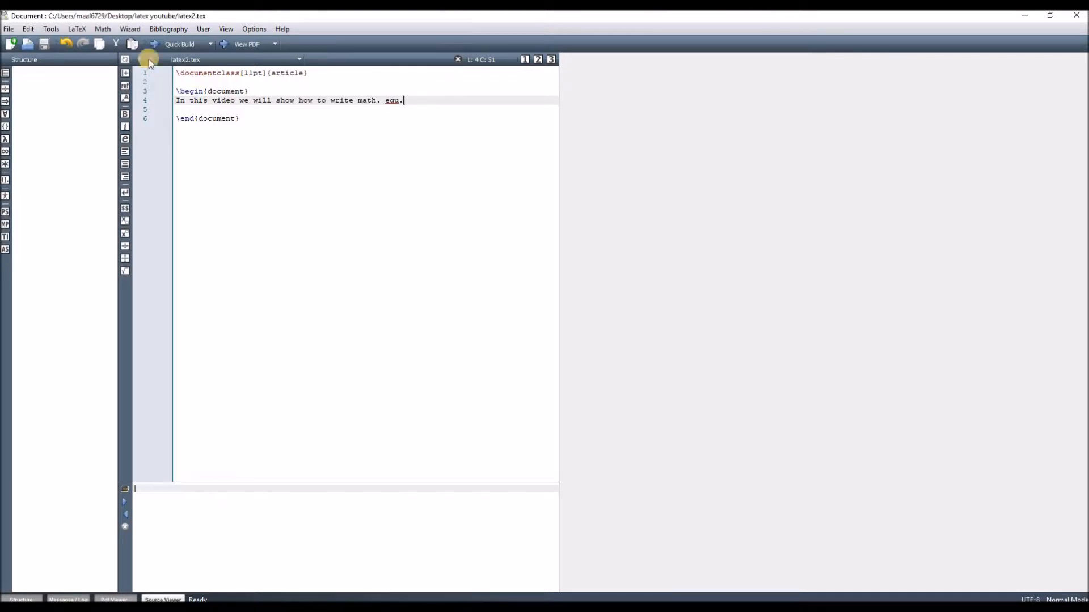
pyautogui.click(179, 43)
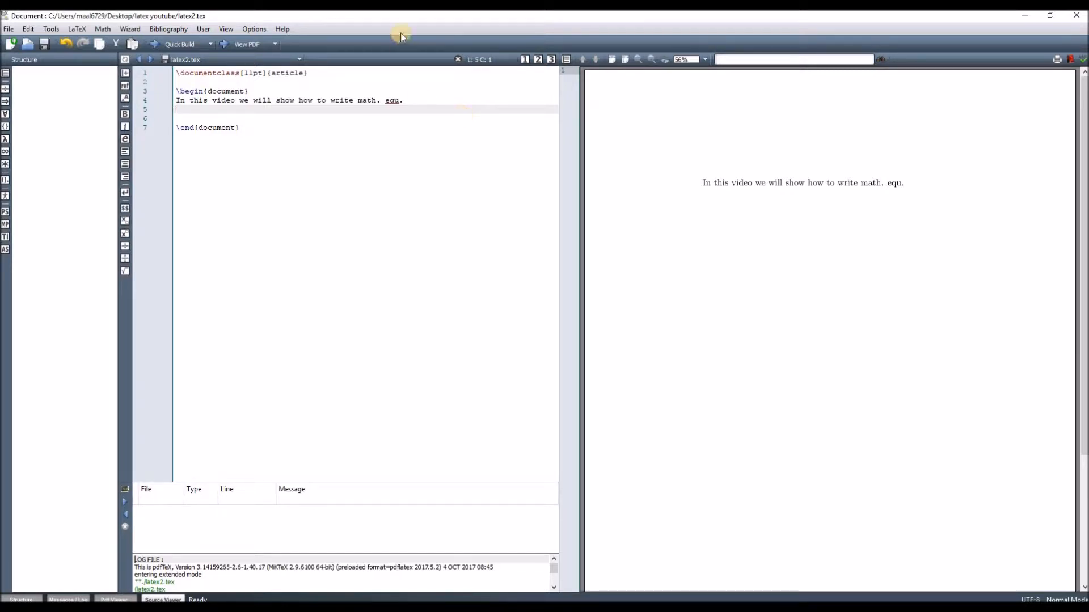
pyautogui.click(402, 100)
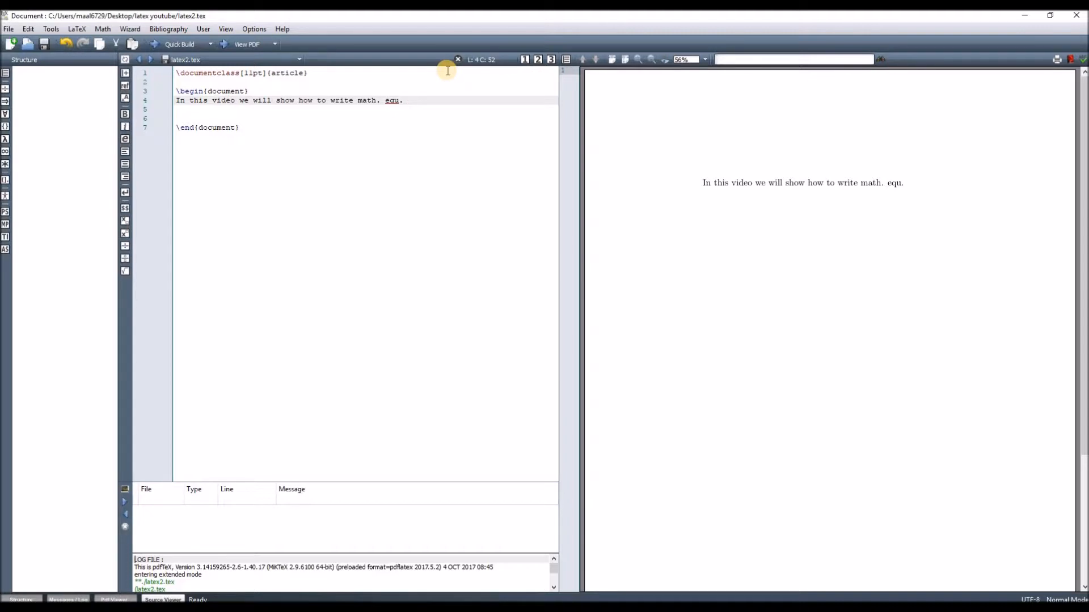
# Step: Append the inline equation $x=2+y+z$ and recompile the PDF preview
pyautogui.write('$$')
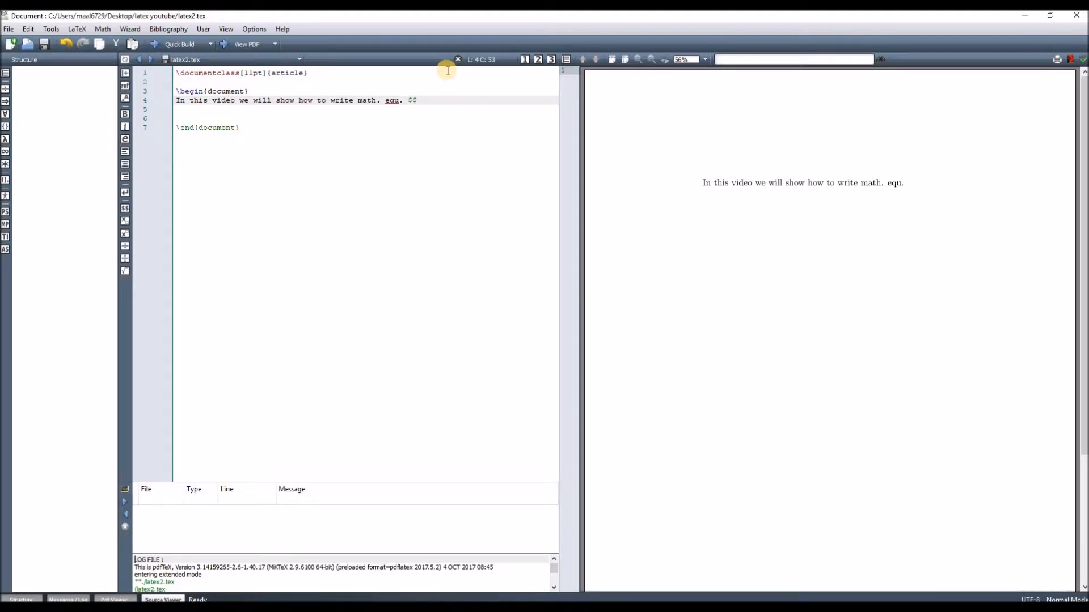
pyautogui.write('x=')
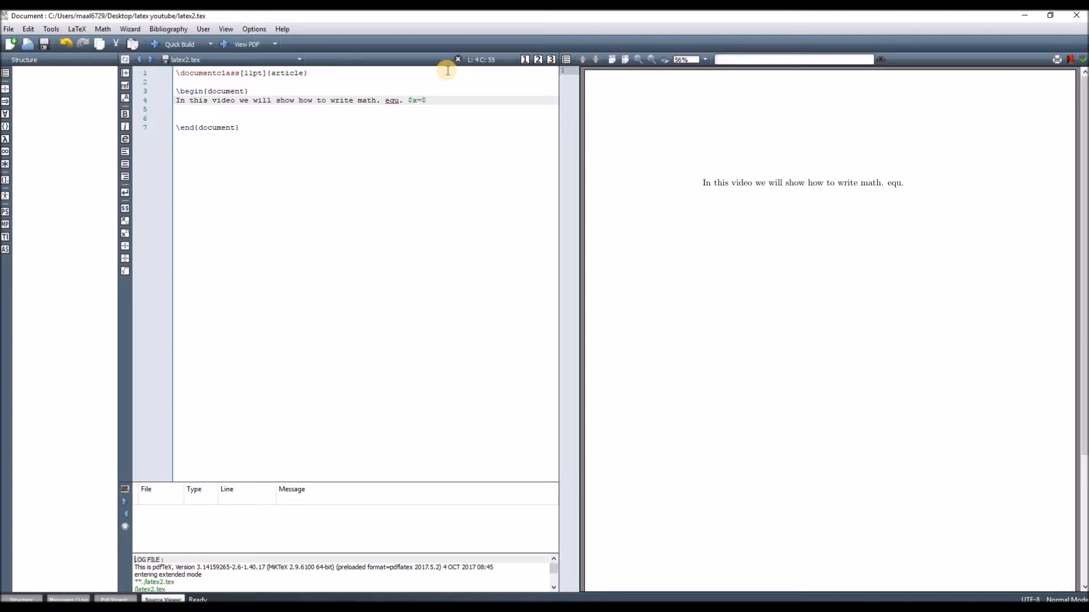
pyautogui.write('2+y')
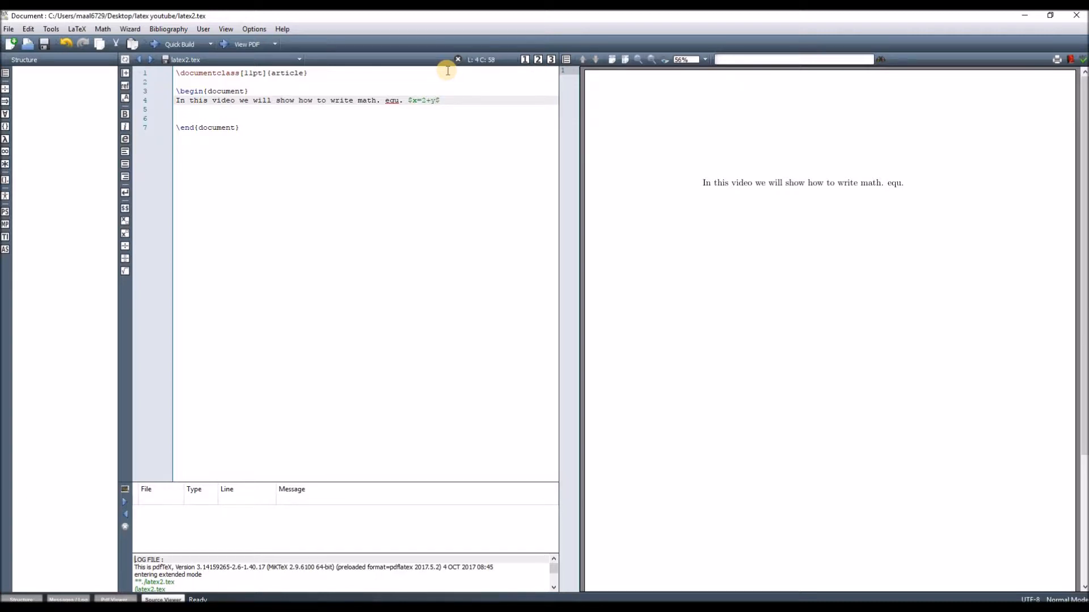
pyautogui.write('+z')
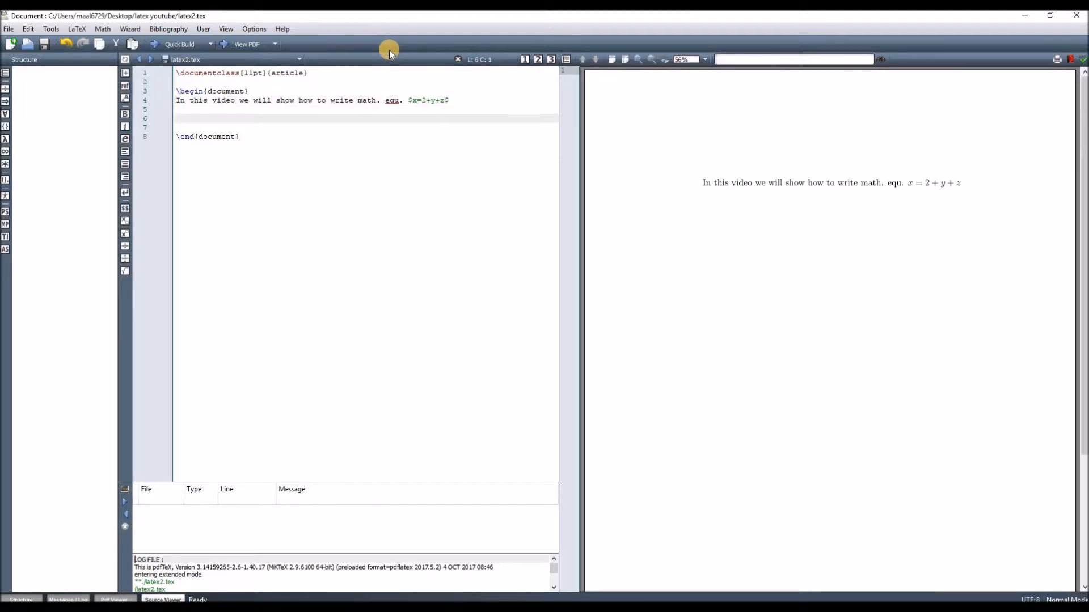
pyautogui.click(175, 118)
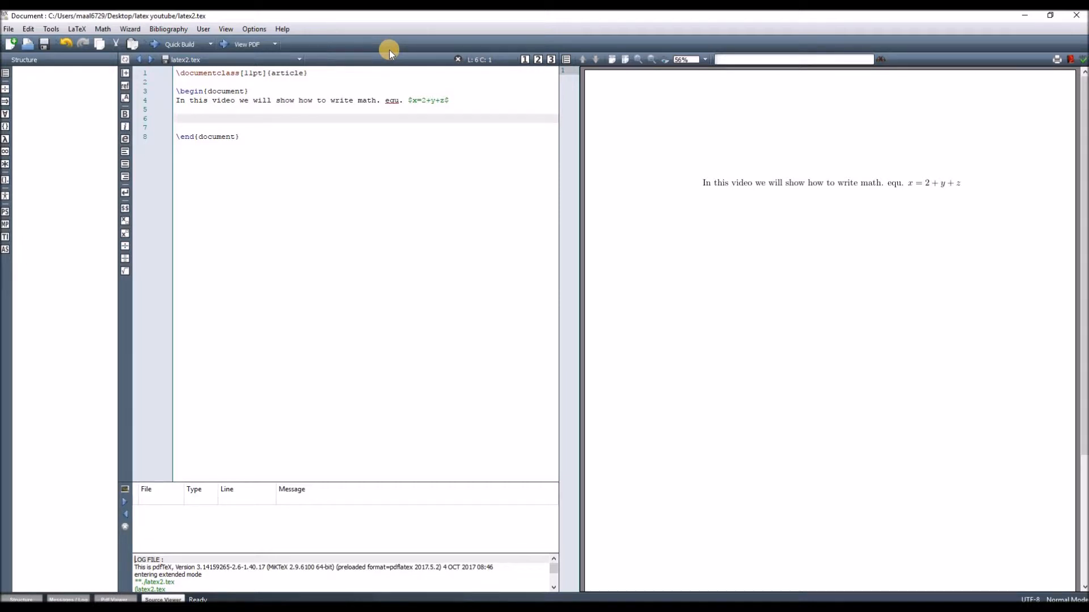
# Step: Add an equation environment containing x=y+2+5e+f and compile it as equation (1)
pyautogui.write('be')
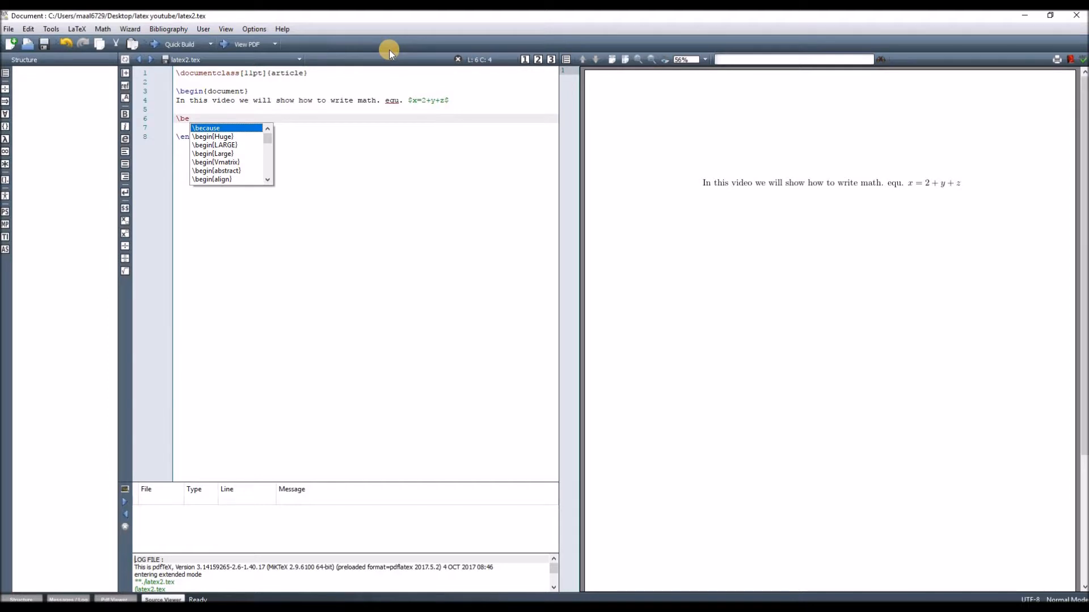
pyautogui.write('gin{')
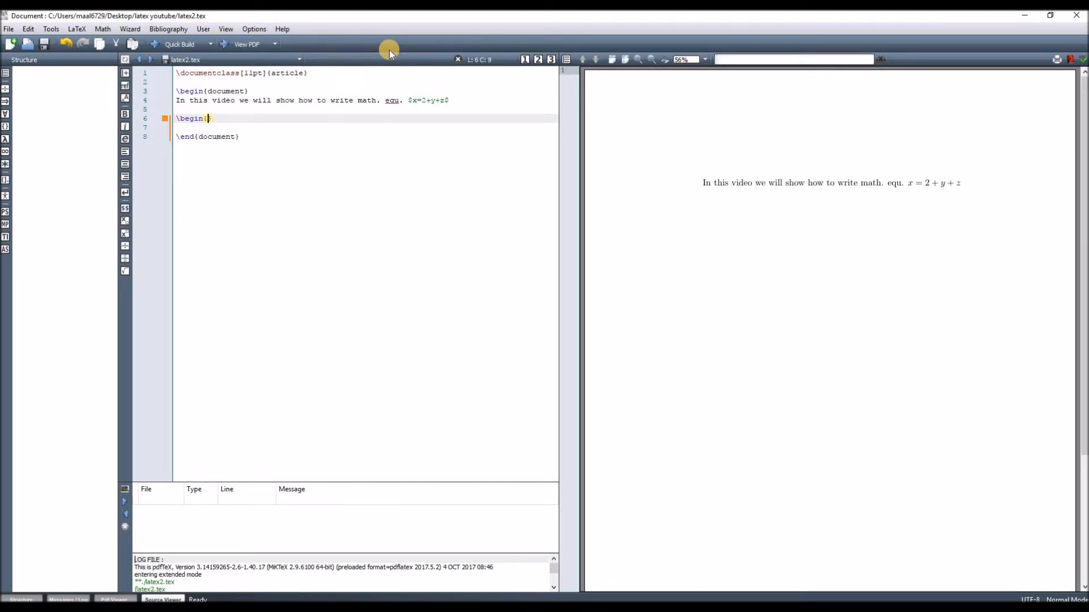
pyautogui.write('equation}')
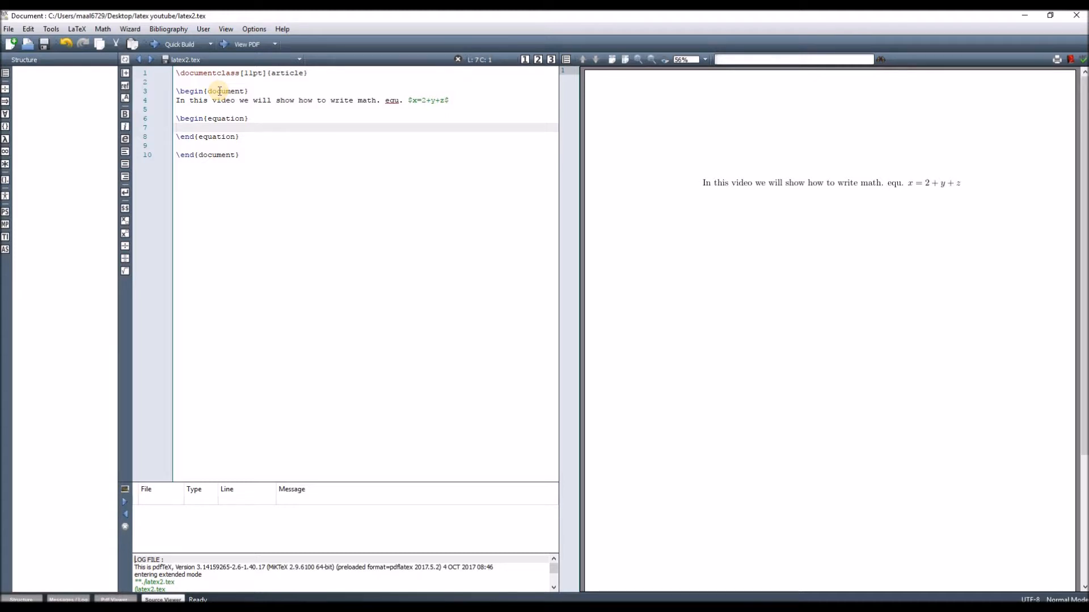
pyautogui.write('x=')
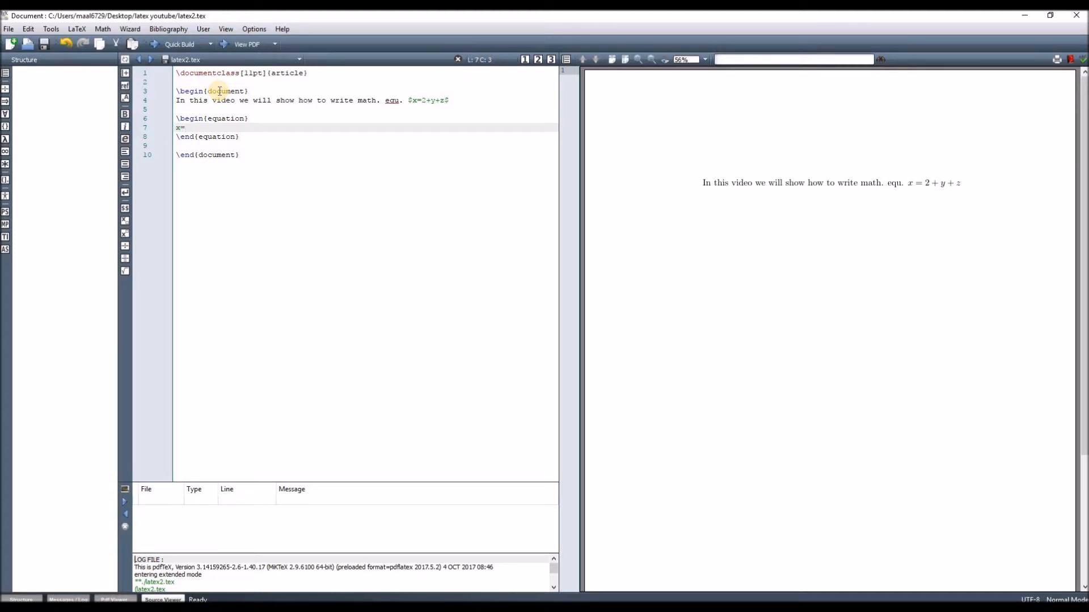
pyautogui.write('y+')
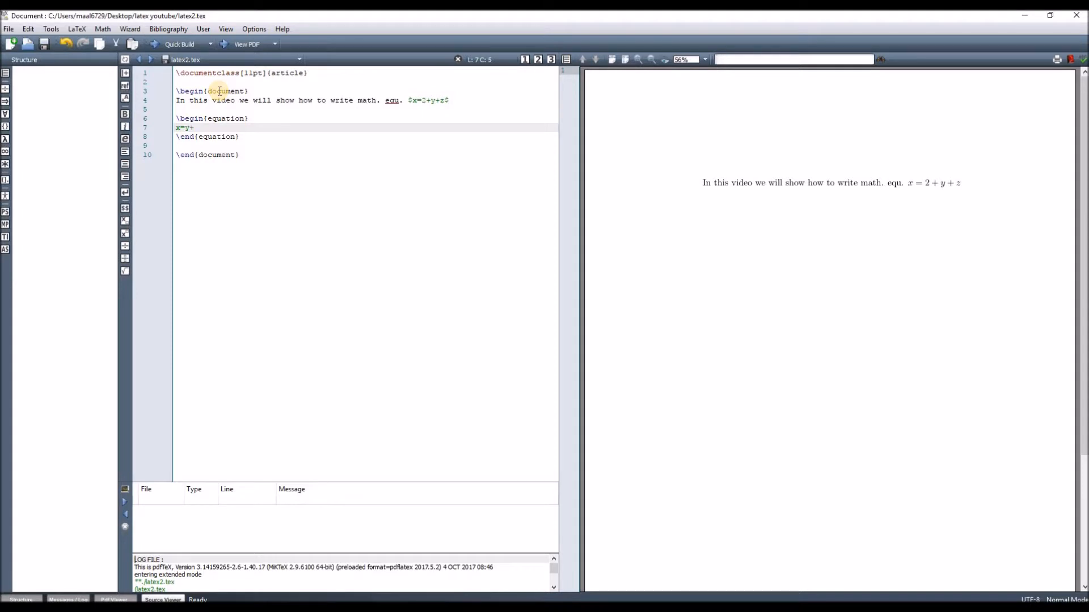
pyautogui.write('2+5e')
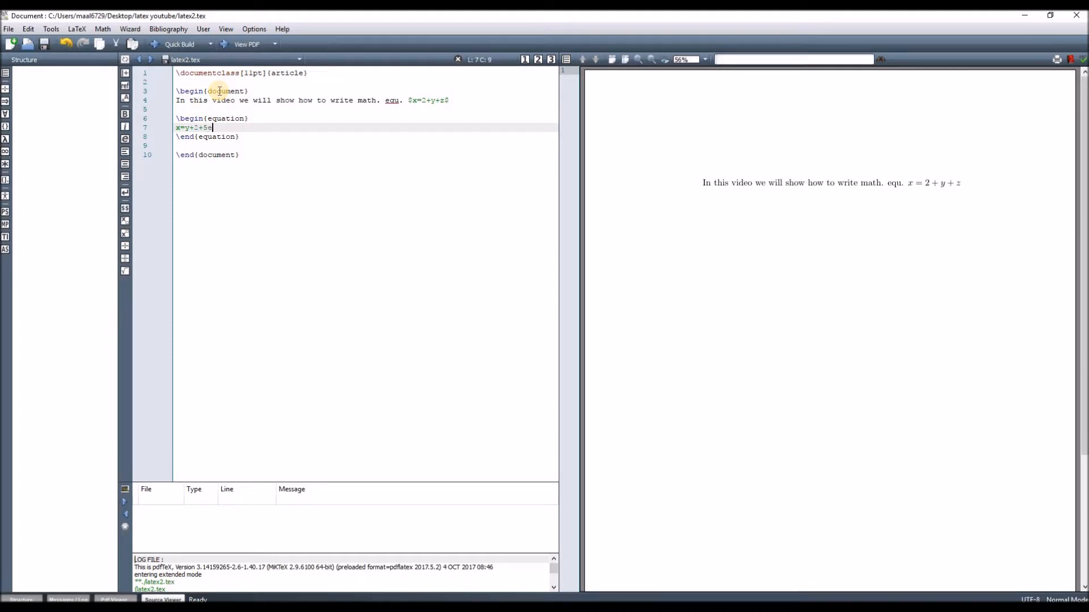
pyautogui.write('+f')
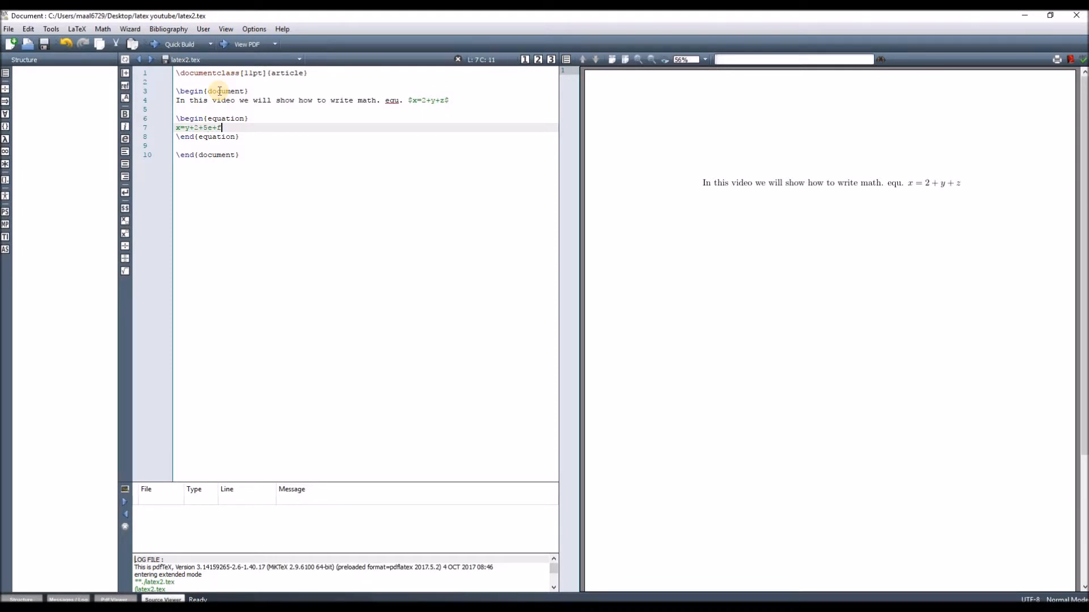
pyautogui.click(179, 43)
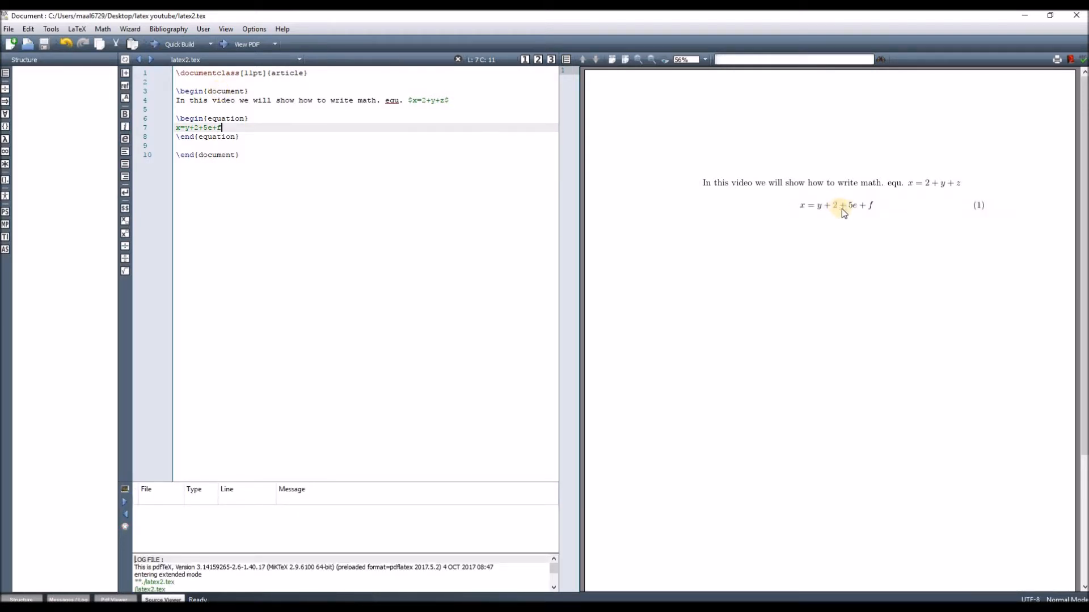
pyautogui.moveTo(994, 220)
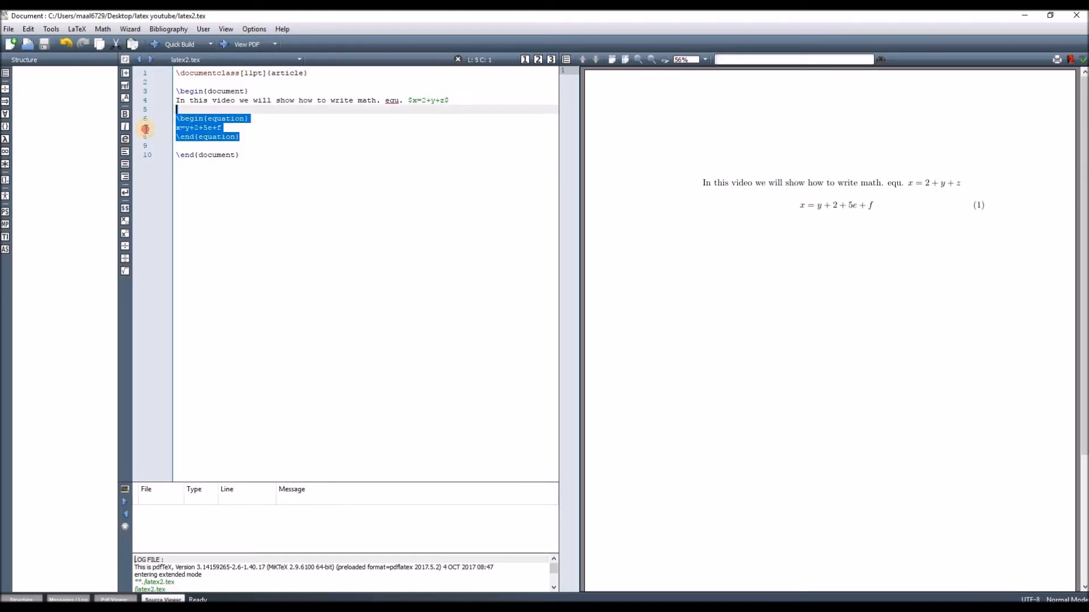
# Step: Copy the first equation block to create a second equation x=y+2+5e+g
pyautogui.click(240, 137)
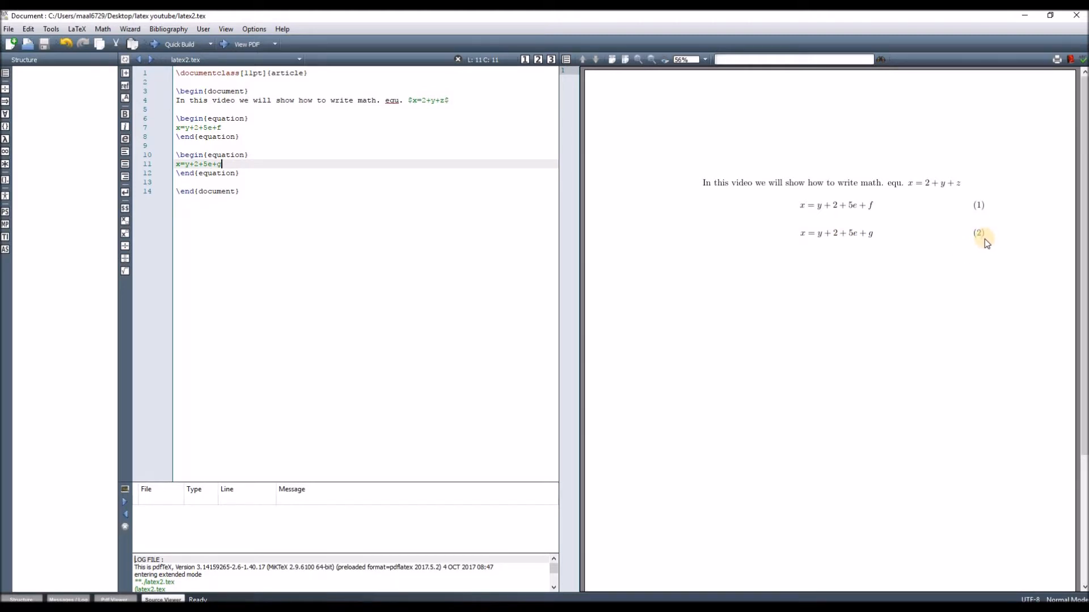
pyautogui.moveTo(975, 142)
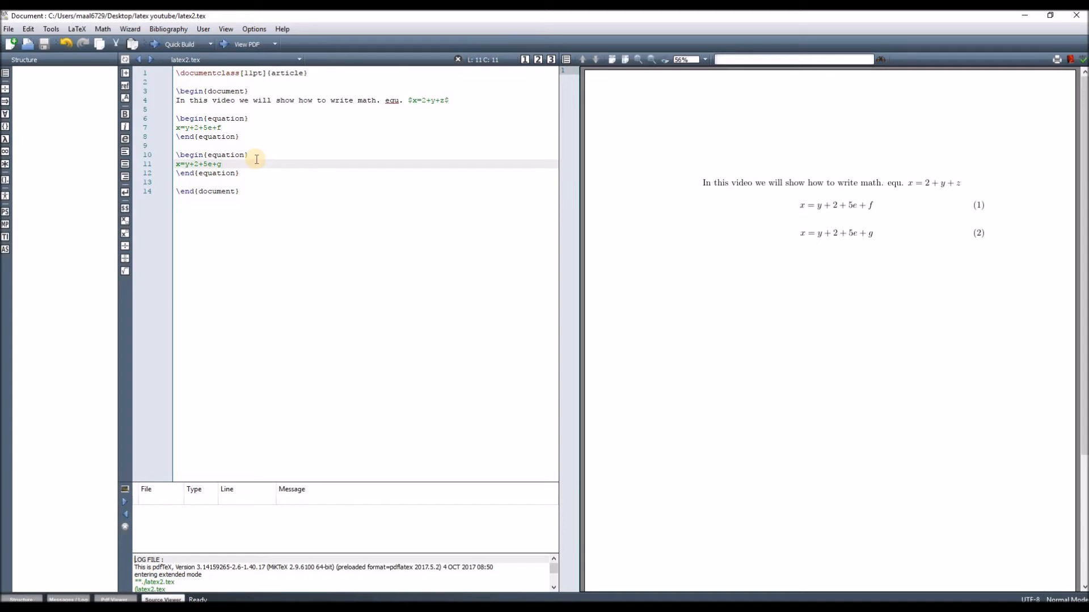
# Step: Extend the second equation with ^\lambda+2 and start typing \gamma
pyautogui.write('^')
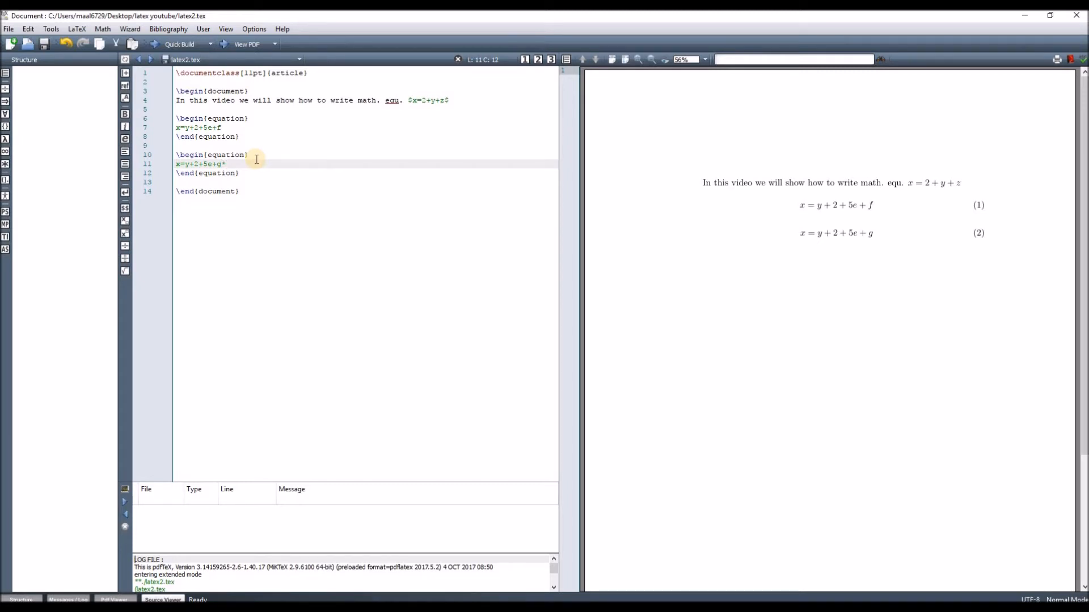
pyautogui.write('\\lambda')
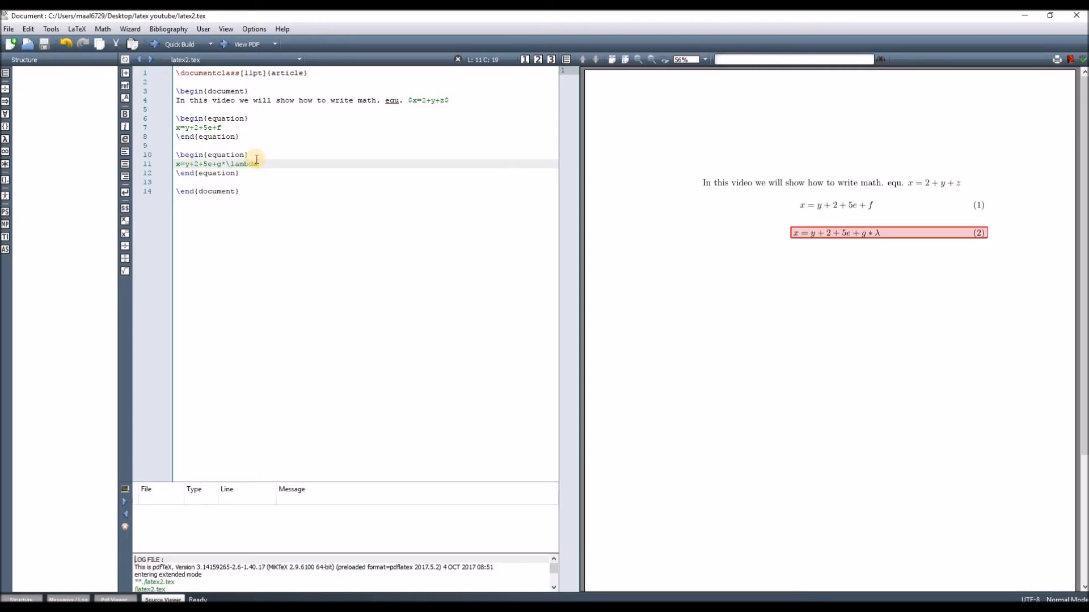
pyautogui.write('+')
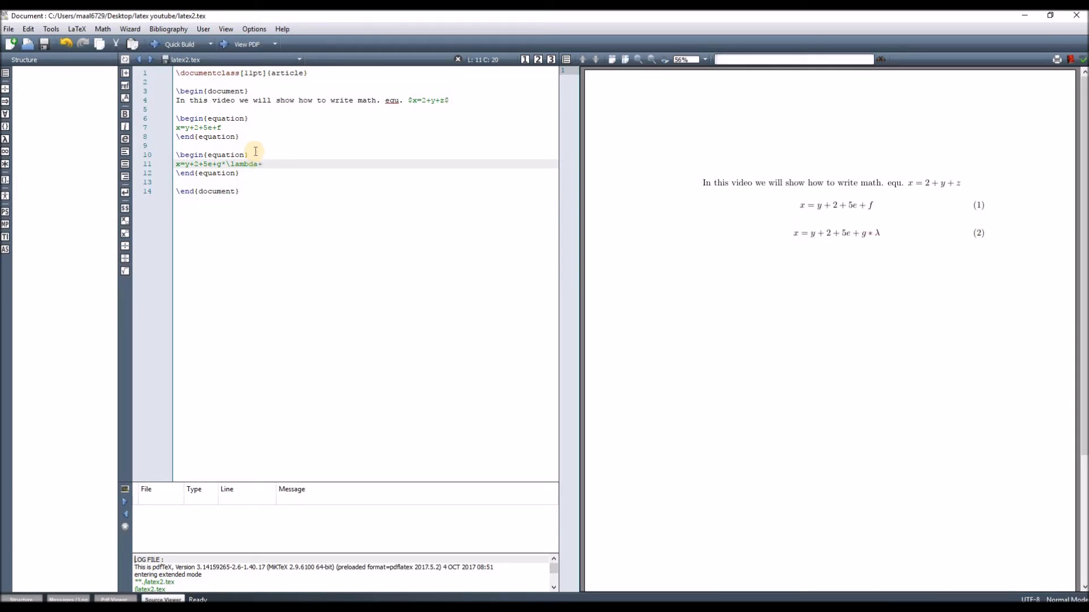
pyautogui.write('2')
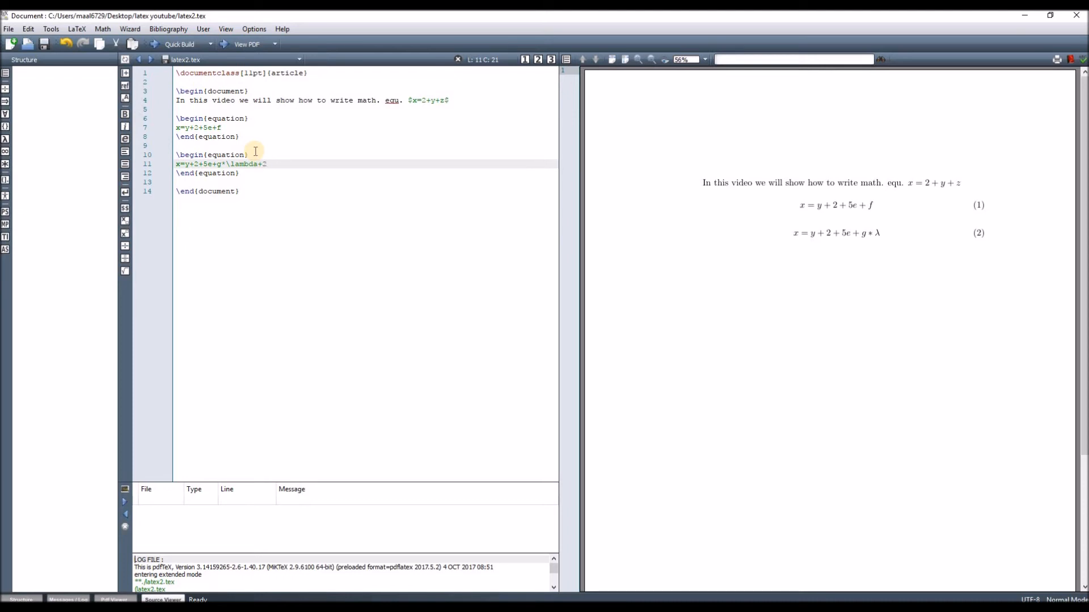
pyautogui.write('\\ga')
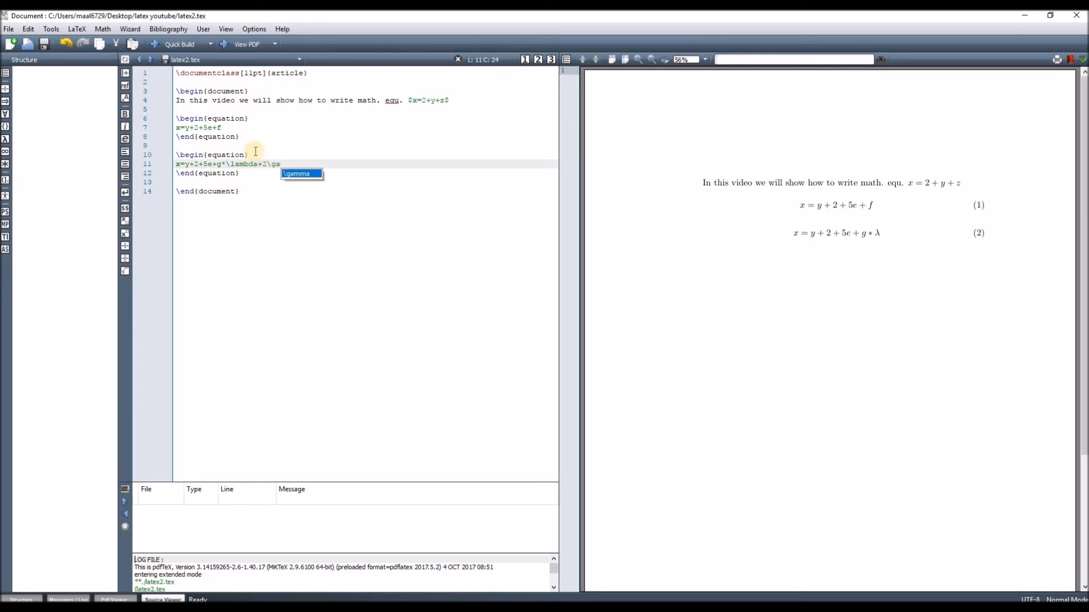